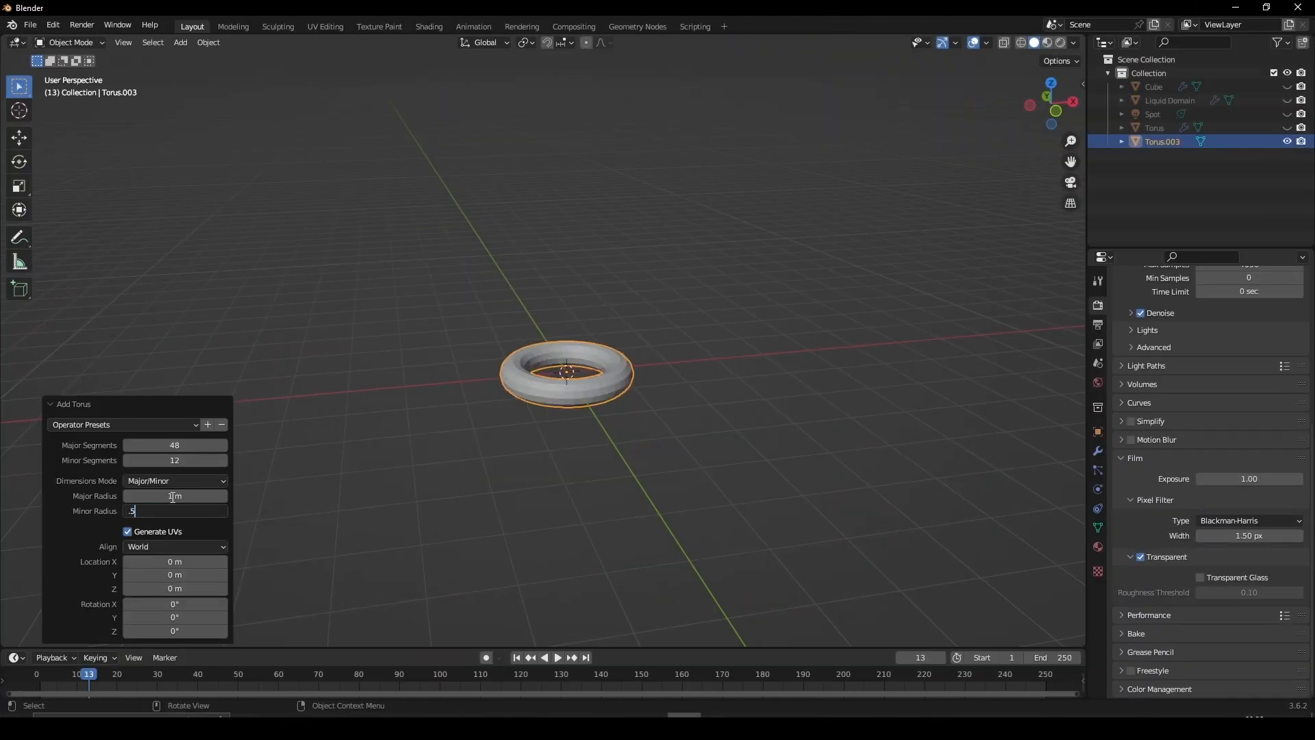
- Add a smooth-shaded donut torus and a thinner duplicate icing ring above it
{"action": "left_click", "coordinate": [73, 403]}
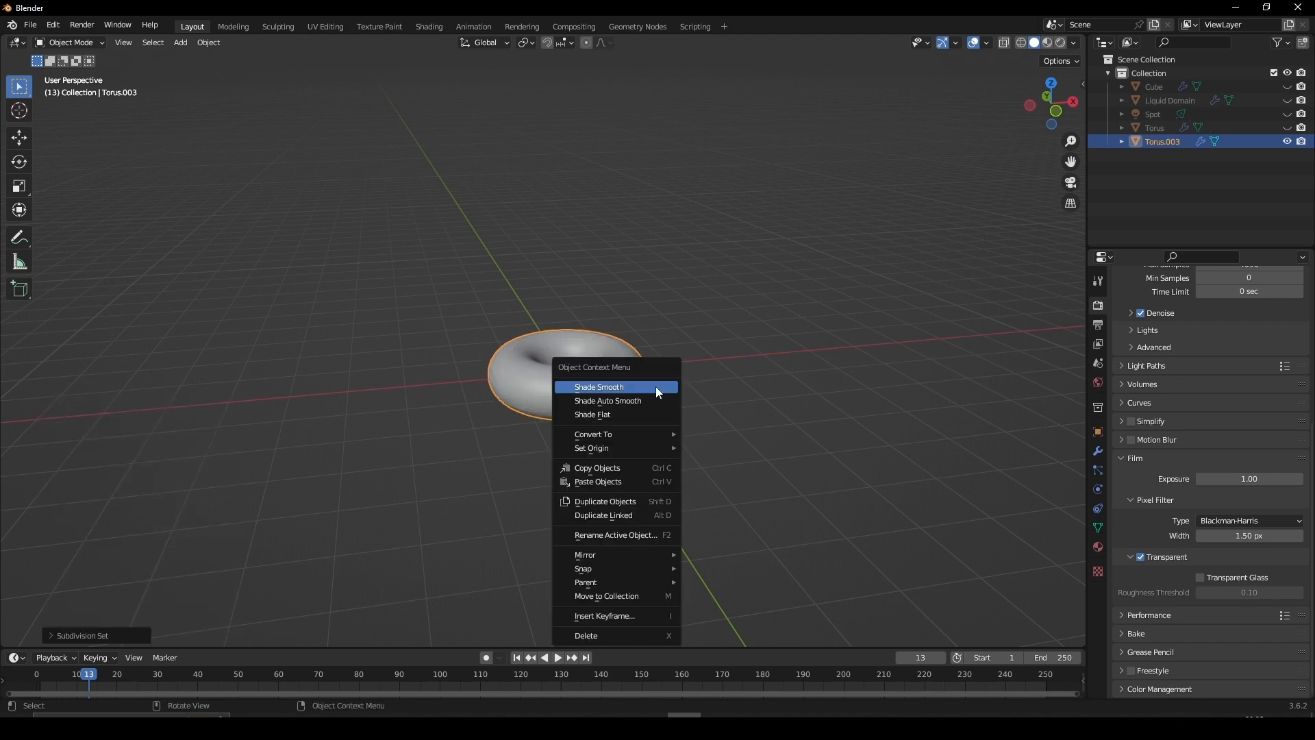
{"action": "left_click", "coordinate": [599, 386]}
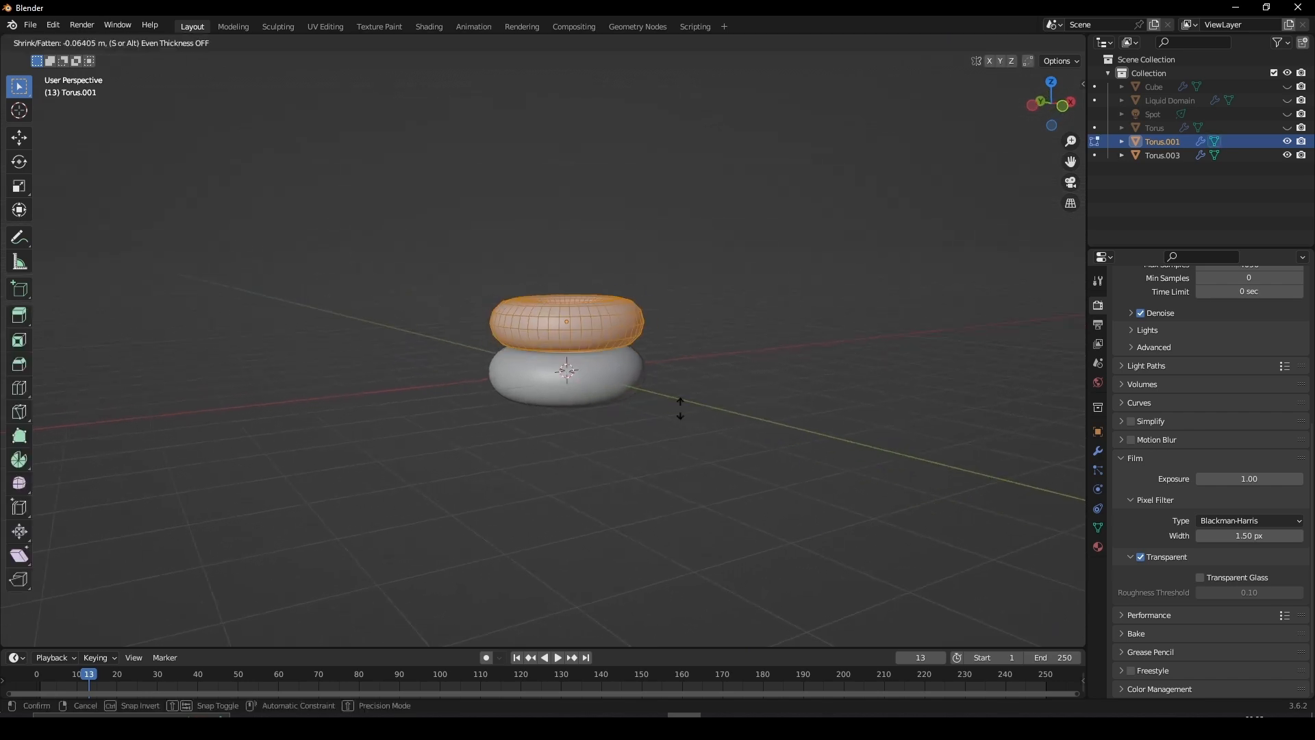
{"action": "left_click", "coordinate": [207, 26]}
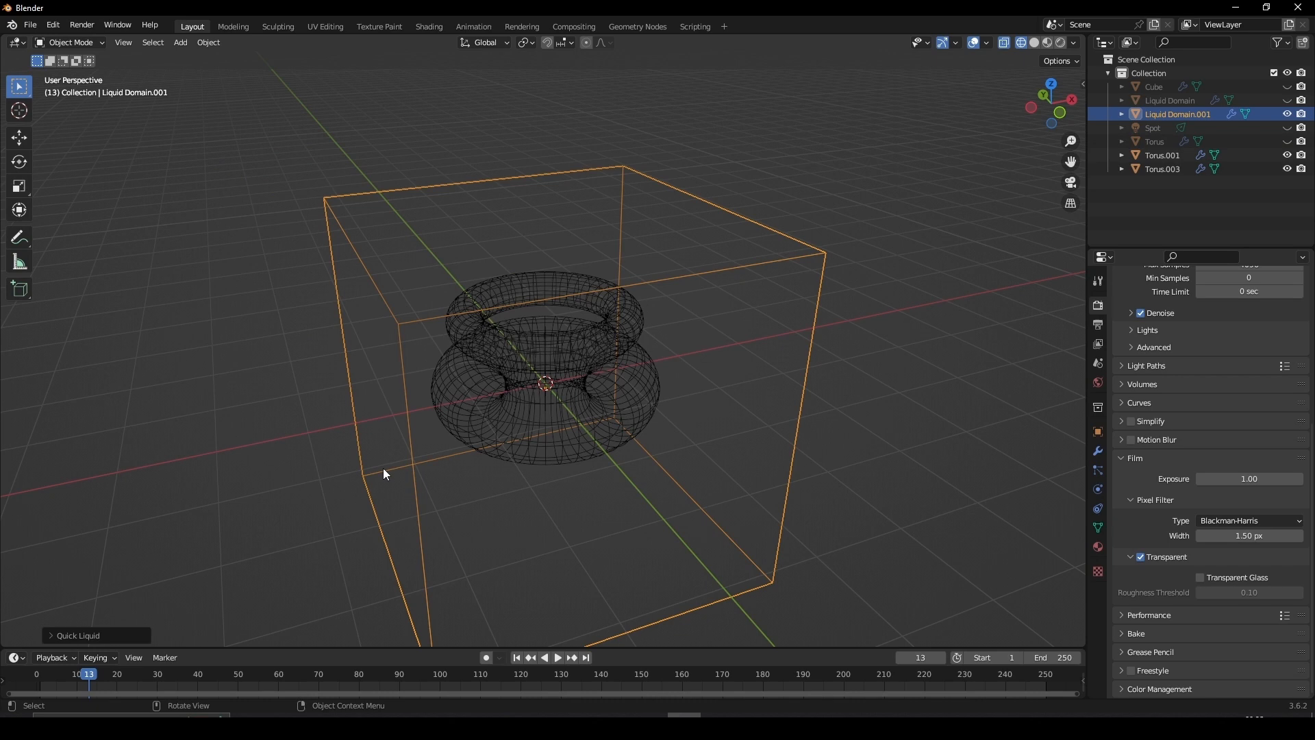
- Make the donut a fluid effector and run the liquid icing simulation over it
{"action": "left_click", "coordinate": [1163, 168]}
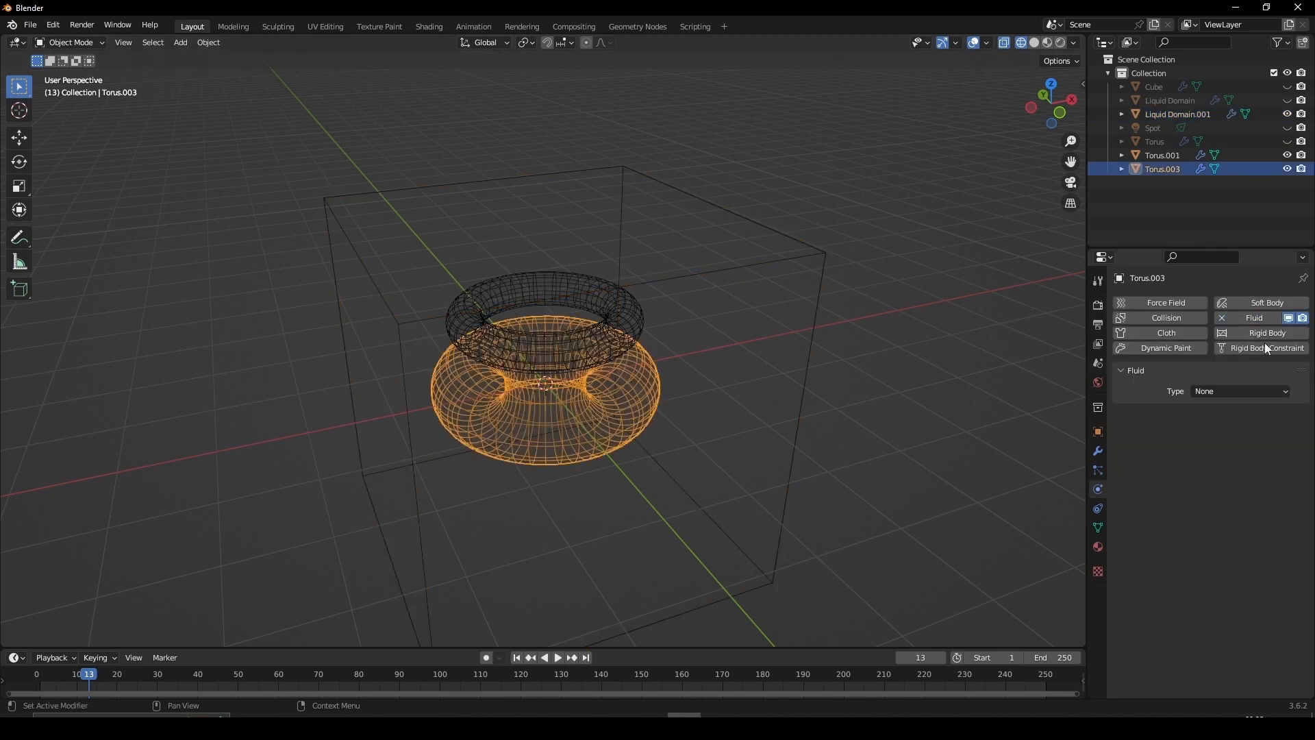
{"action": "left_click", "coordinate": [1239, 390]}
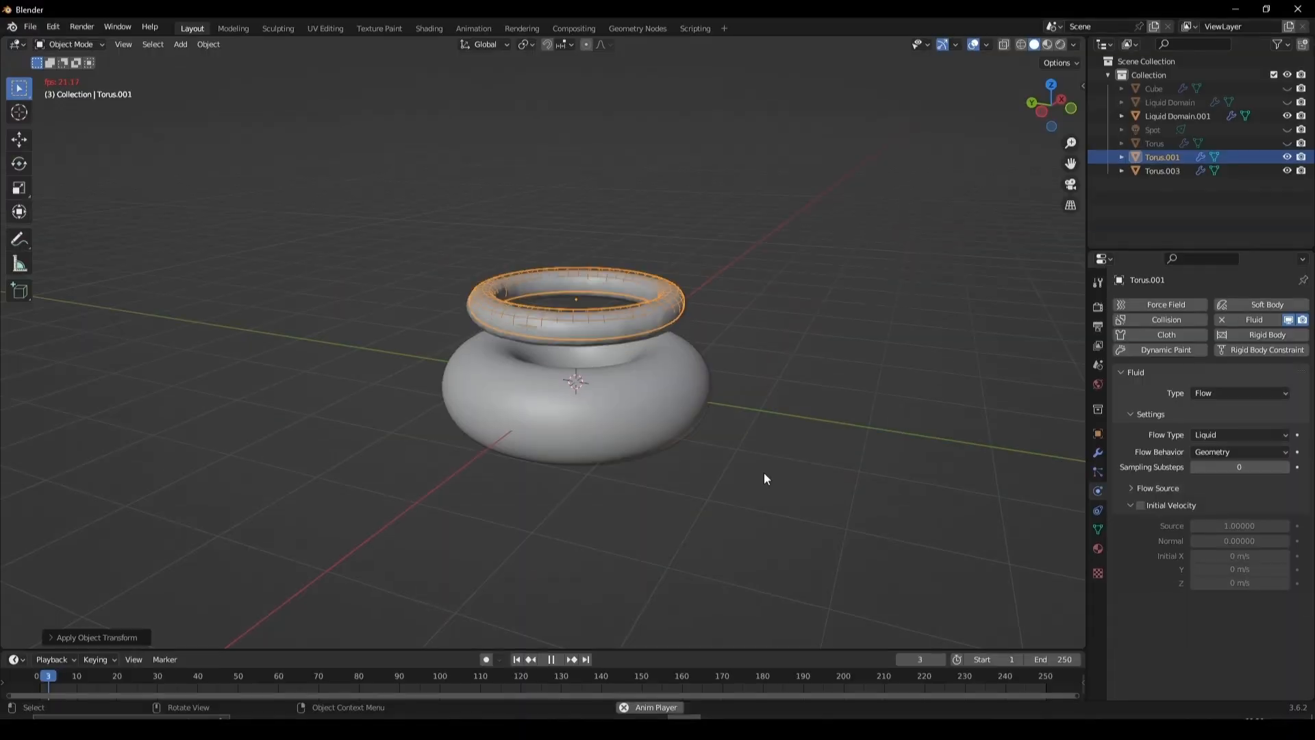
{"action": "left_click", "coordinate": [558, 658]}
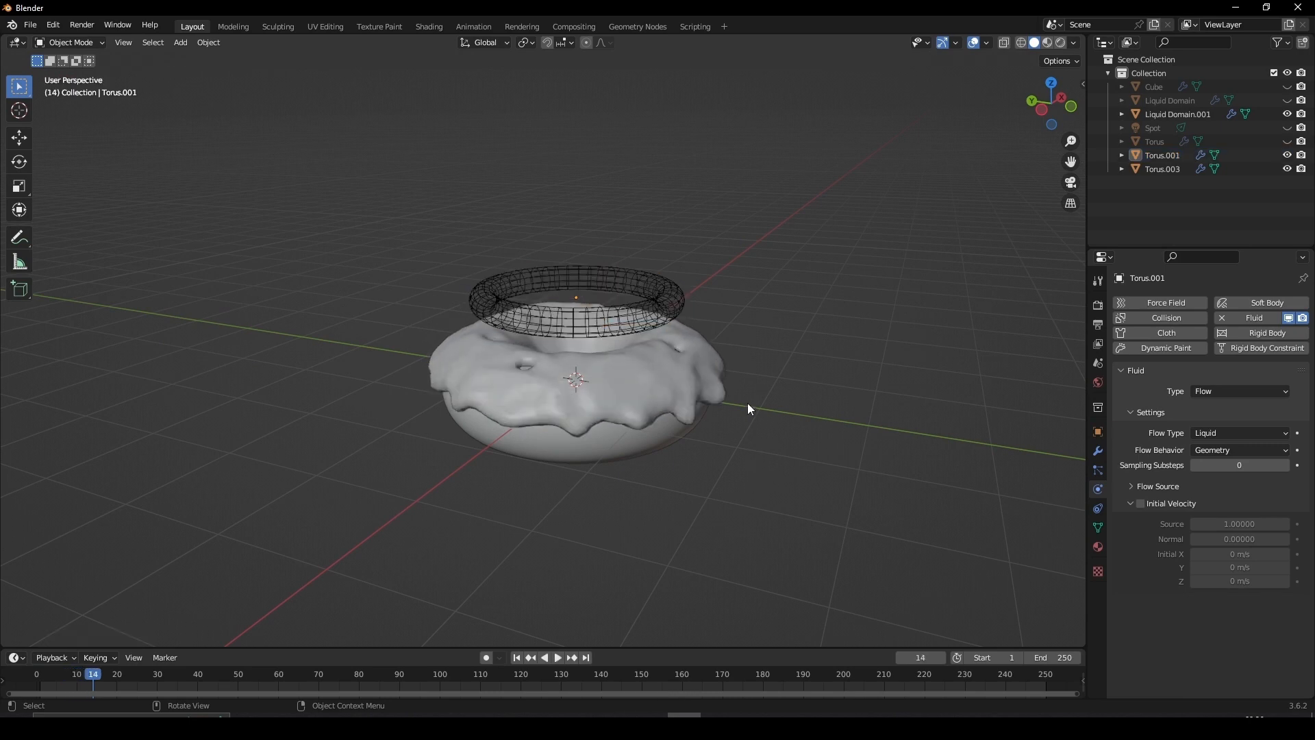
- Apply the icing domain as a permanent mesh and add a cube for a sprinkle
{"action": "left_click", "coordinate": [207, 42]}
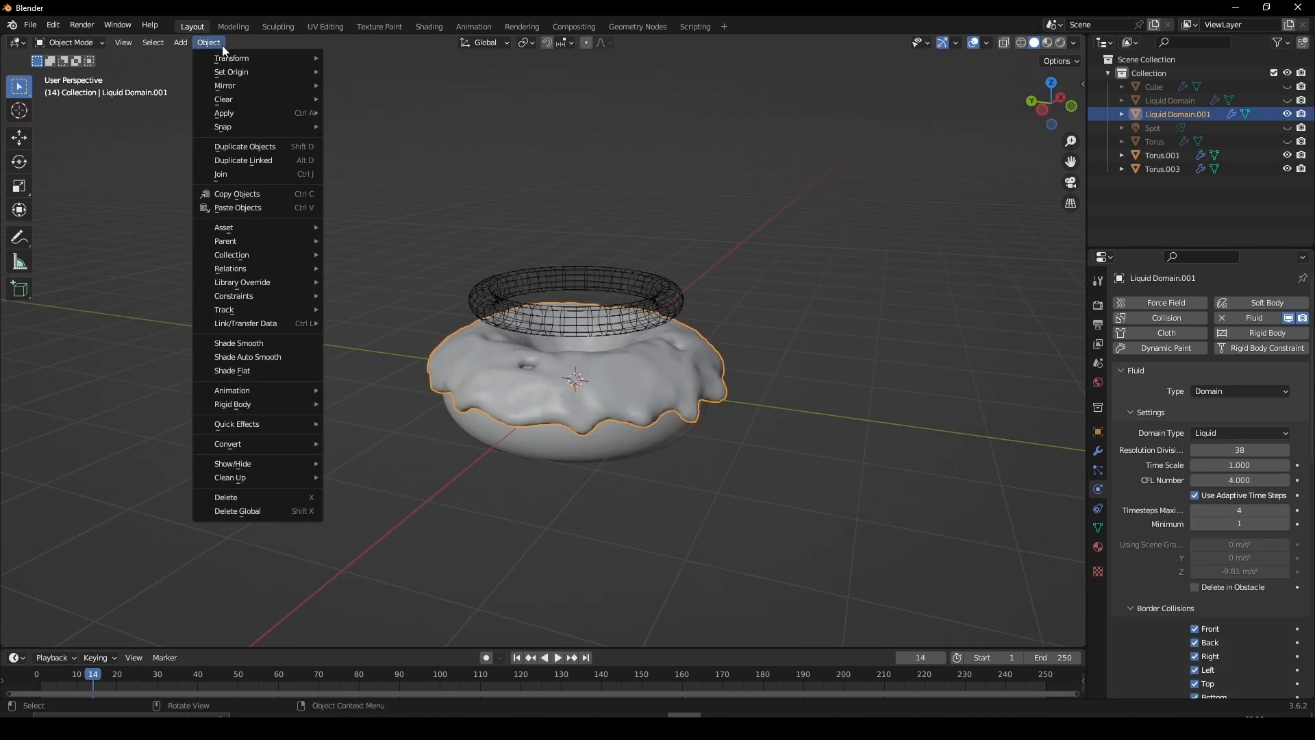
{"action": "left_click", "coordinate": [179, 43]}
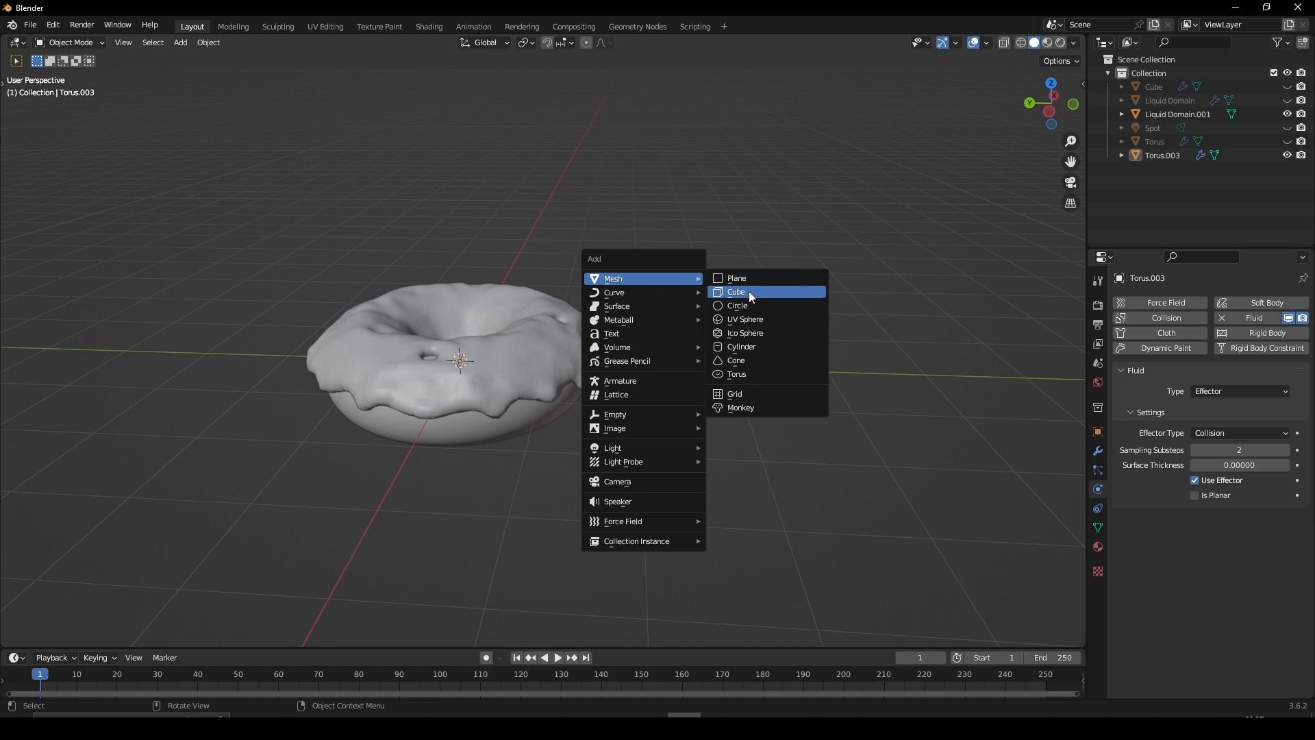
{"action": "left_click", "coordinate": [737, 292]}
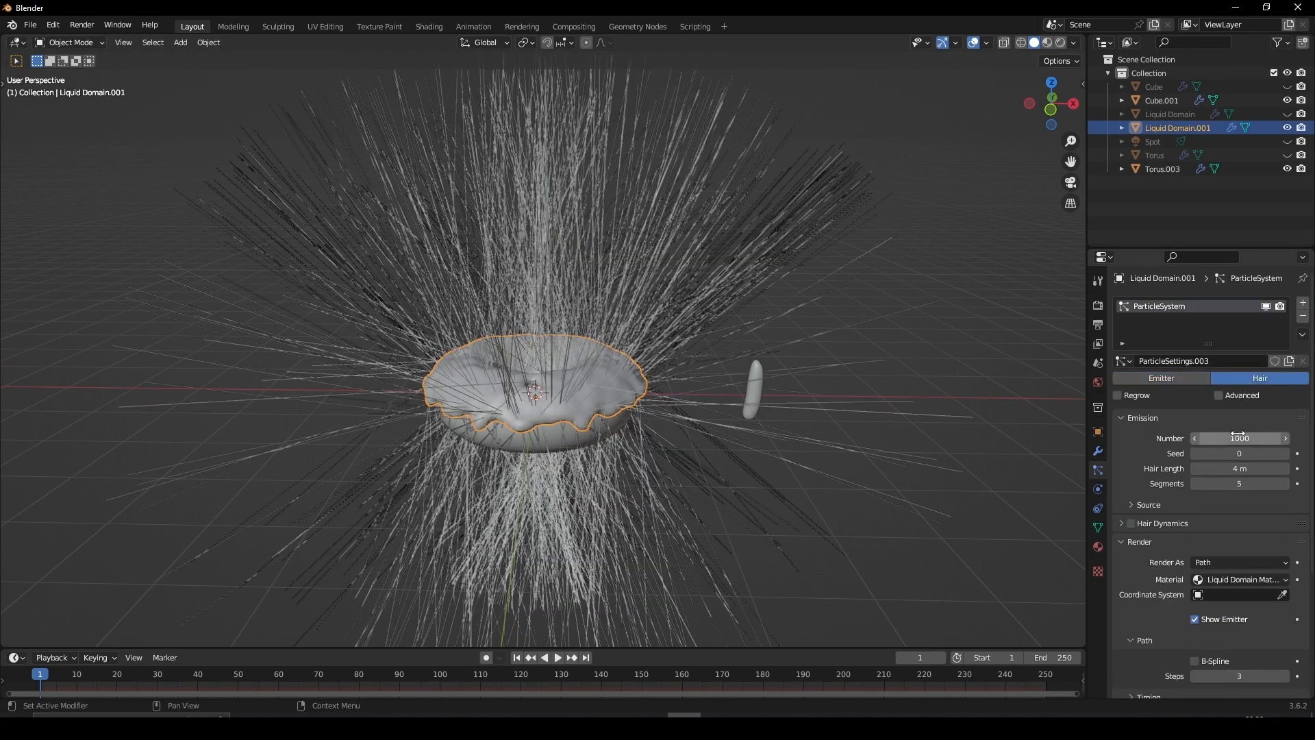
- Scatter cube sprinkles over the icing via a hair particle system with 0.400 size randomness
{"action": "left_click", "coordinate": [1239, 438]}
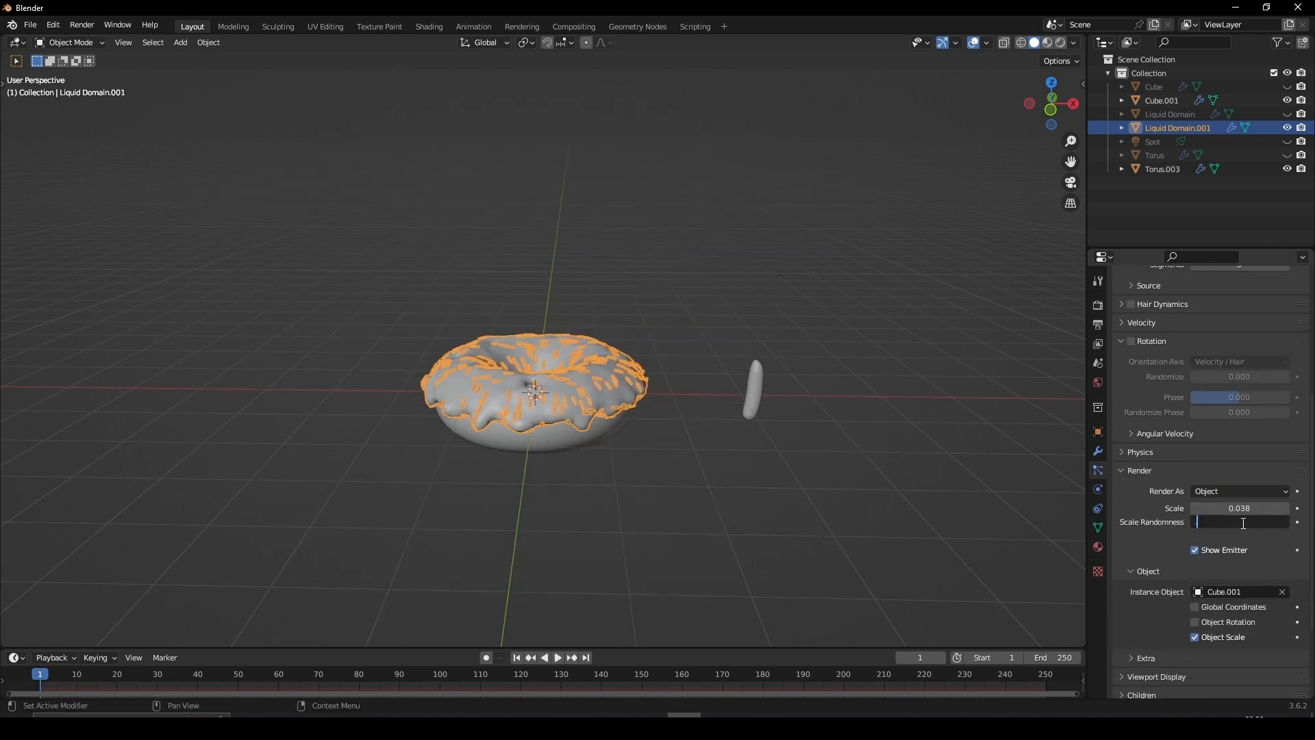
{"action": "type", "text": "0.400"}
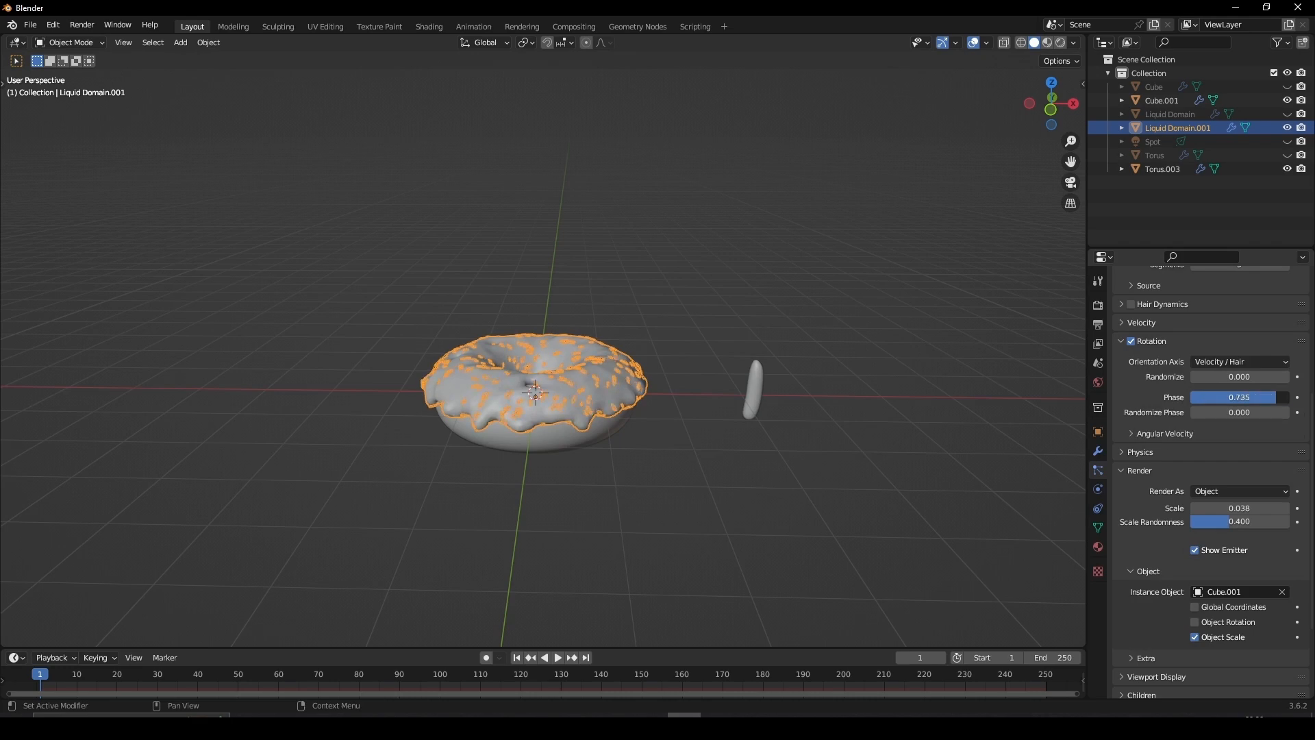
- Wire Object Info Random into the sprinkle hue and set the base sprinkle colour
{"action": "left_click", "coordinate": [429, 26]}
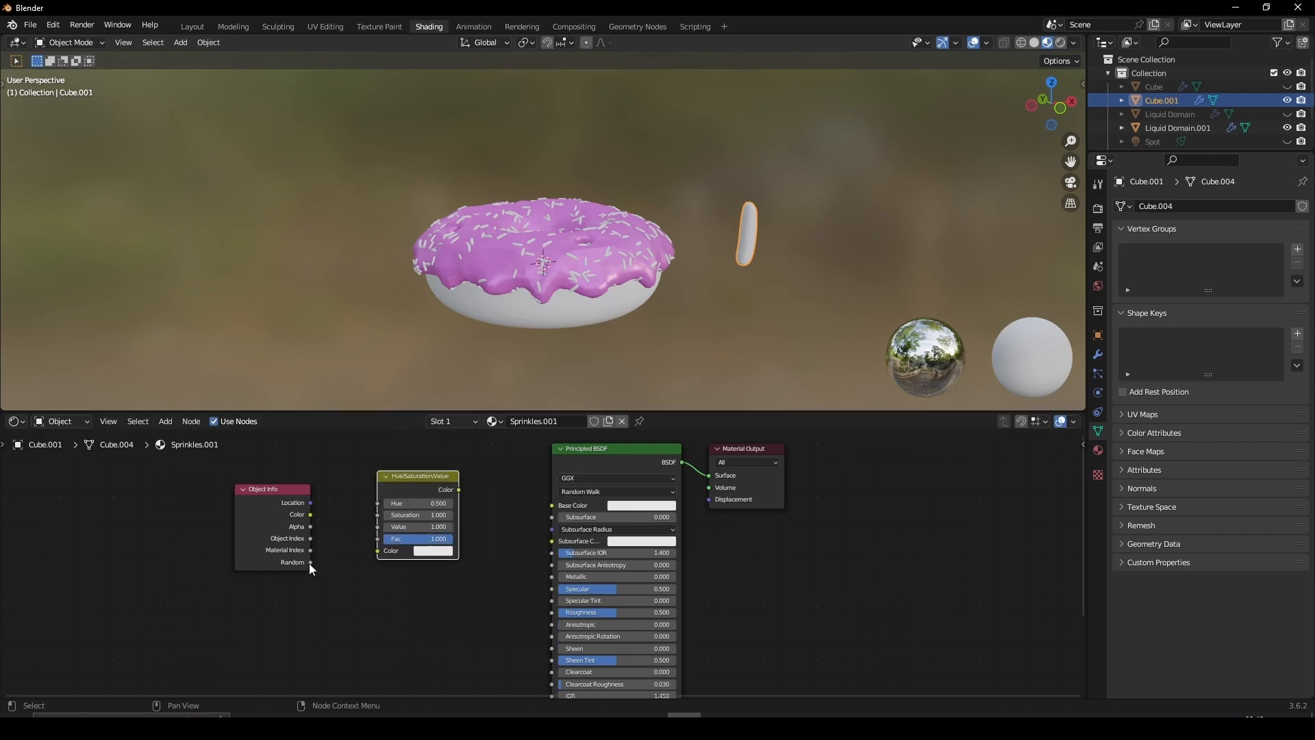
{"action": "left_click", "coordinate": [433, 551]}
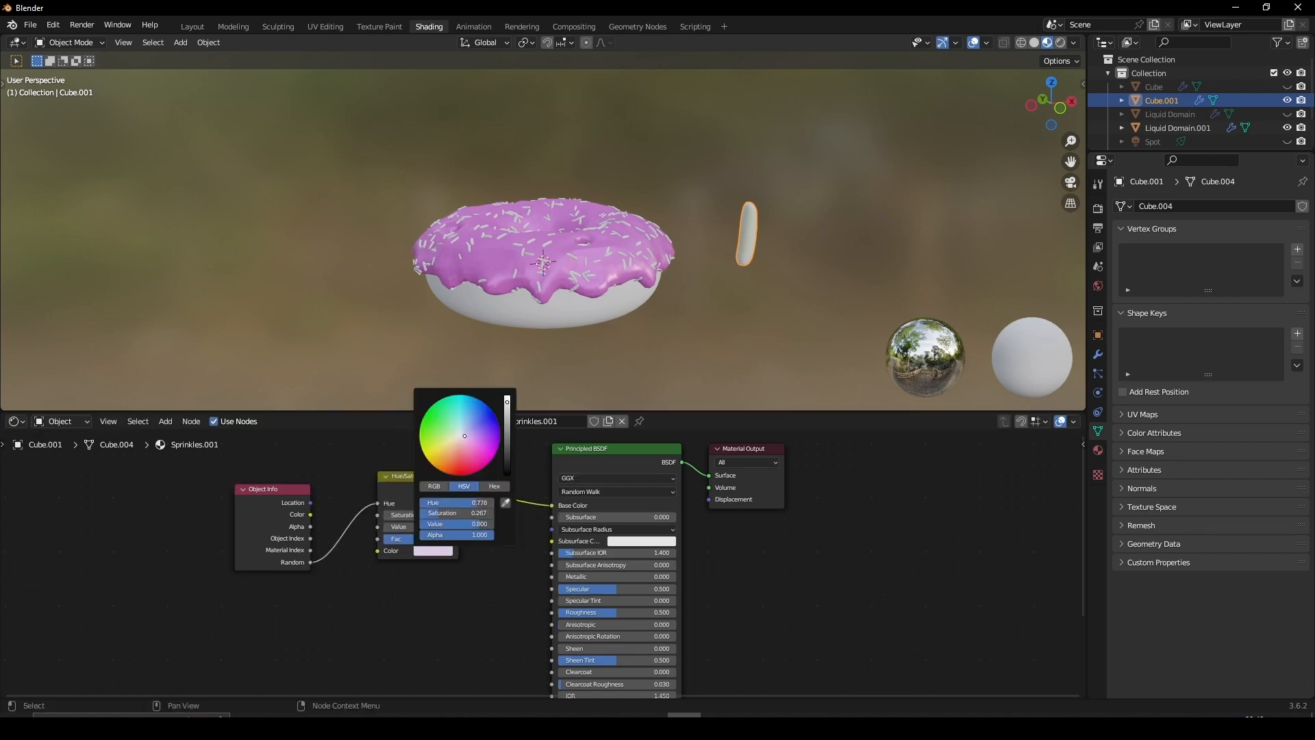
{"action": "left_click", "coordinate": [192, 26]}
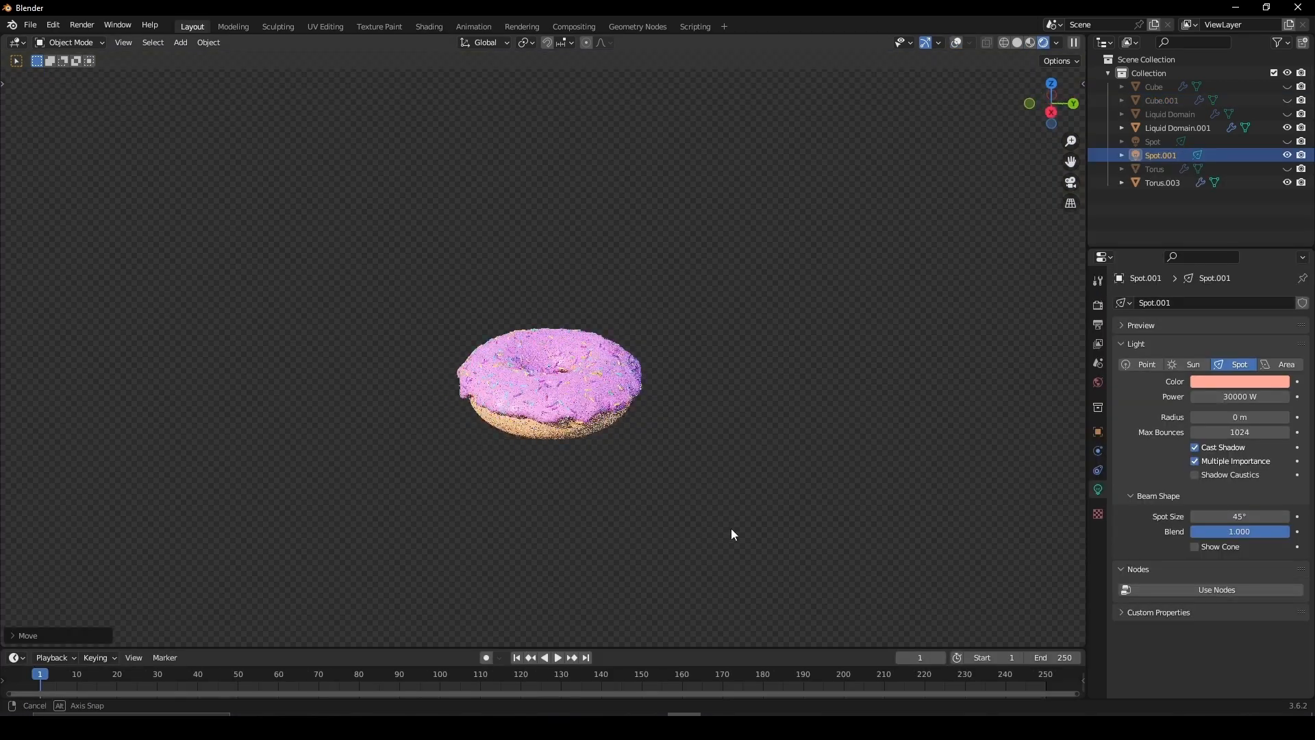